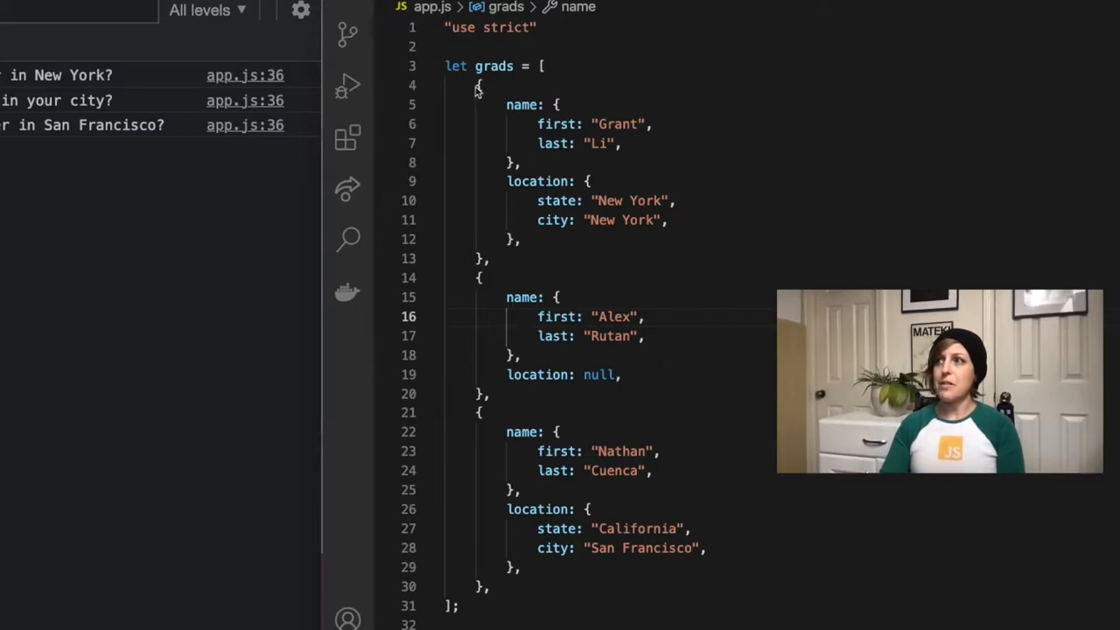
Review the grads array in app.js, pointing out Grant's city New York.
{"action": "left_click_drag", "start_coordinate": [476, 85], "coordinate": [490, 259]}
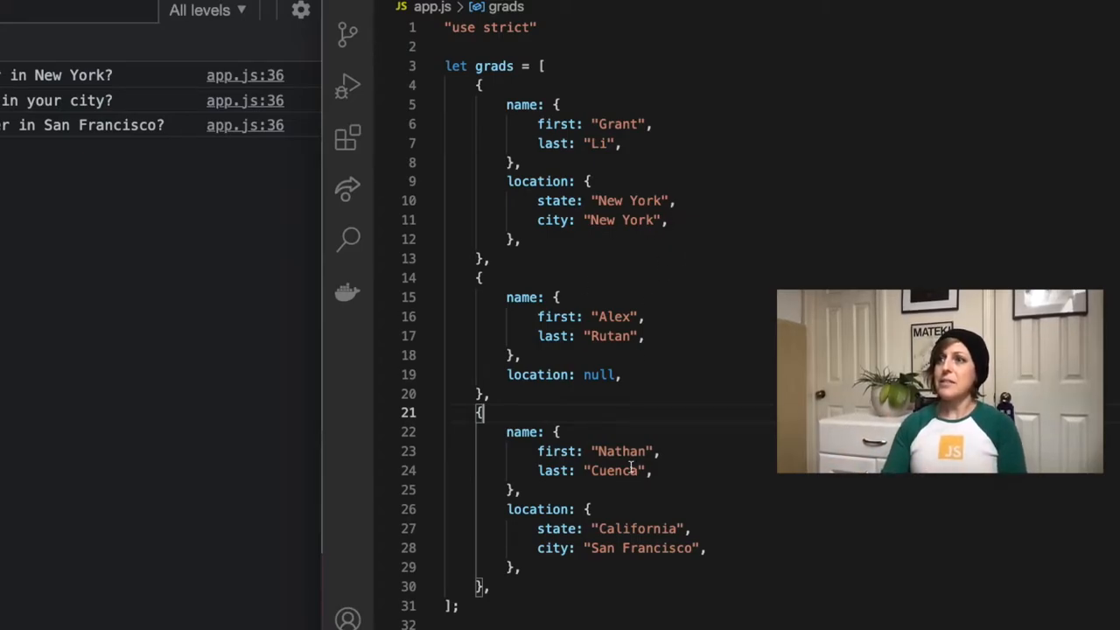
{"action": "scroll", "scroll_direction": "down", "scroll_amount": 3}
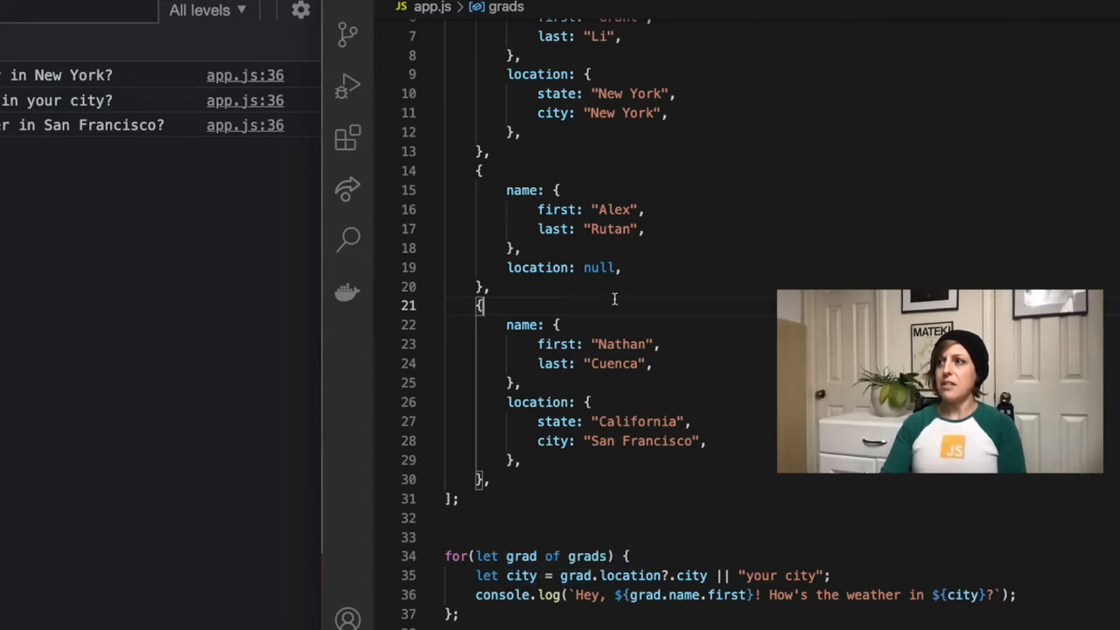
{"action": "scroll", "scroll_direction": "up", "scroll_amount": 3}
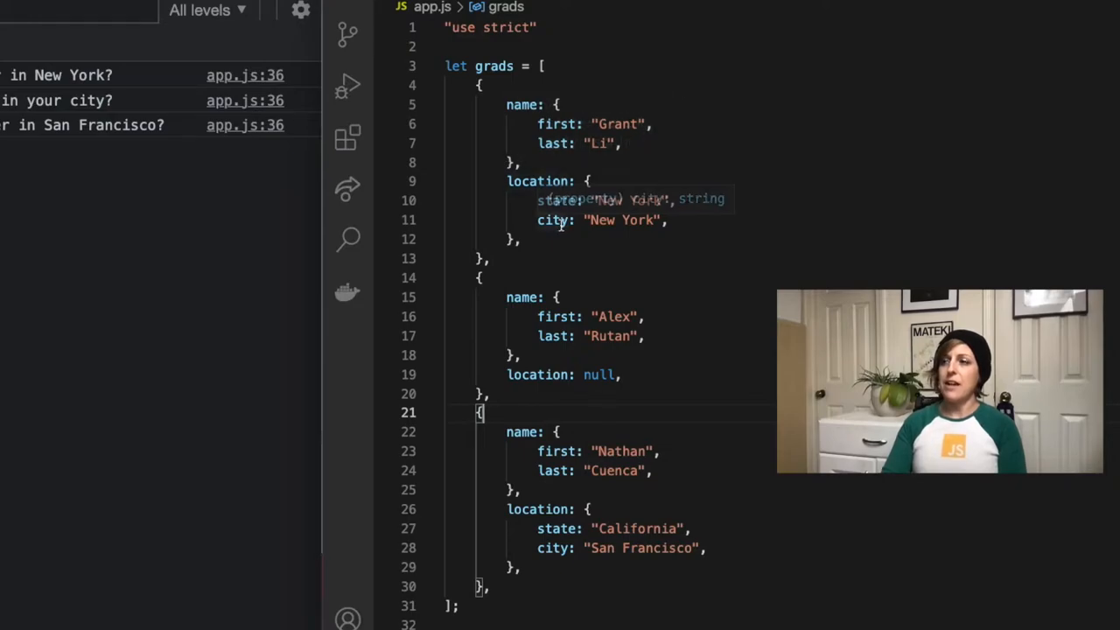
{"action": "scroll", "scroll_direction": "down", "scroll_amount": 3}
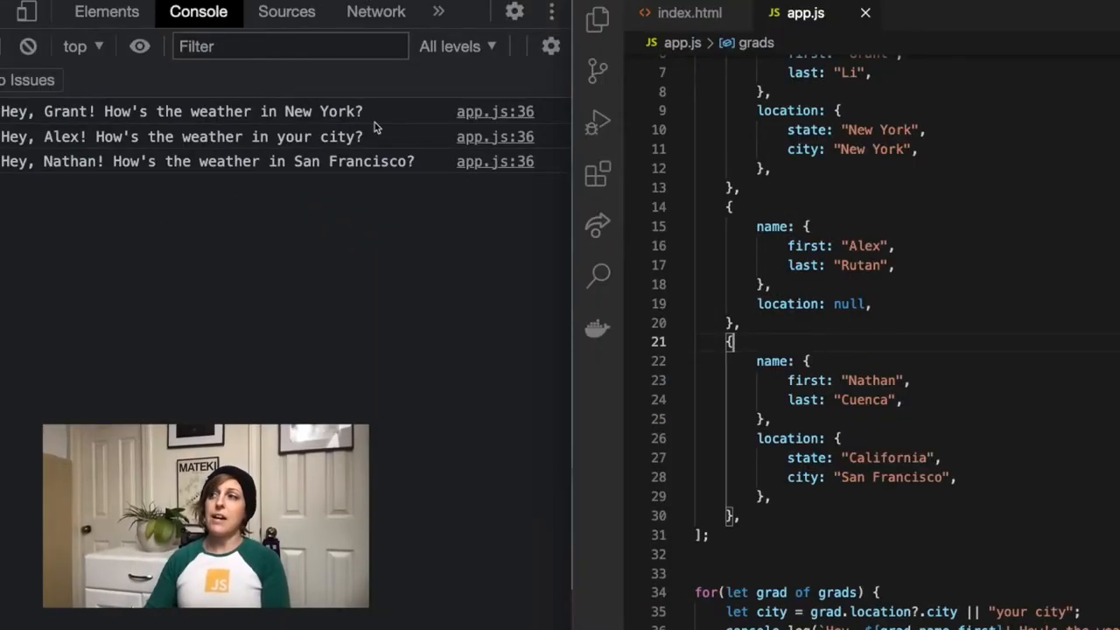
{"action": "double_click", "coordinate": [889, 149]}
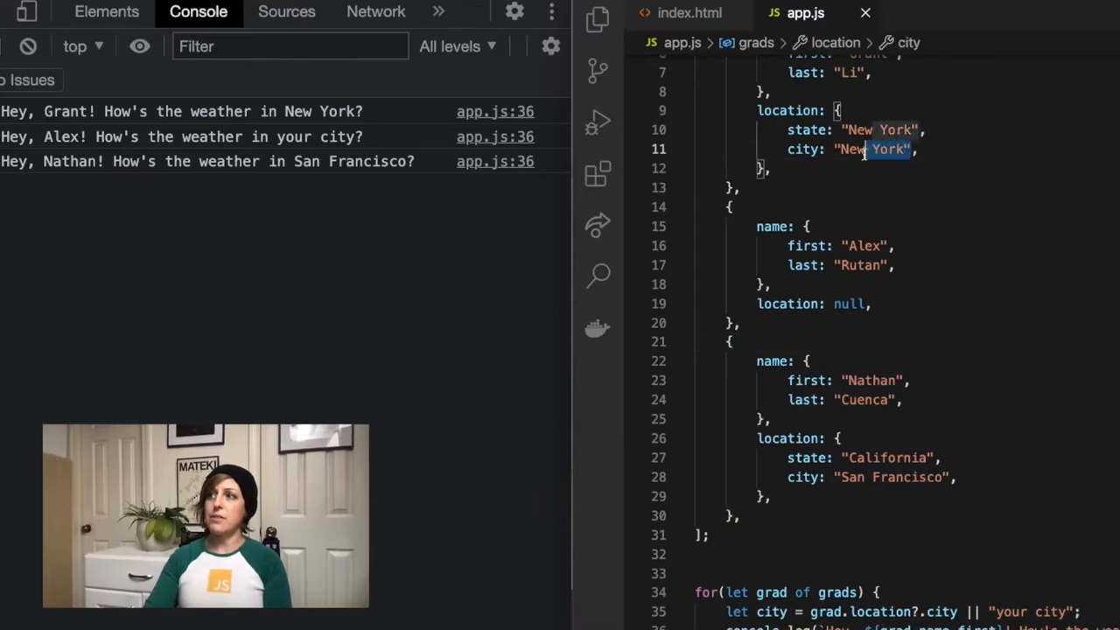
{"action": "scroll", "scroll_direction": "down", "scroll_amount": 3}
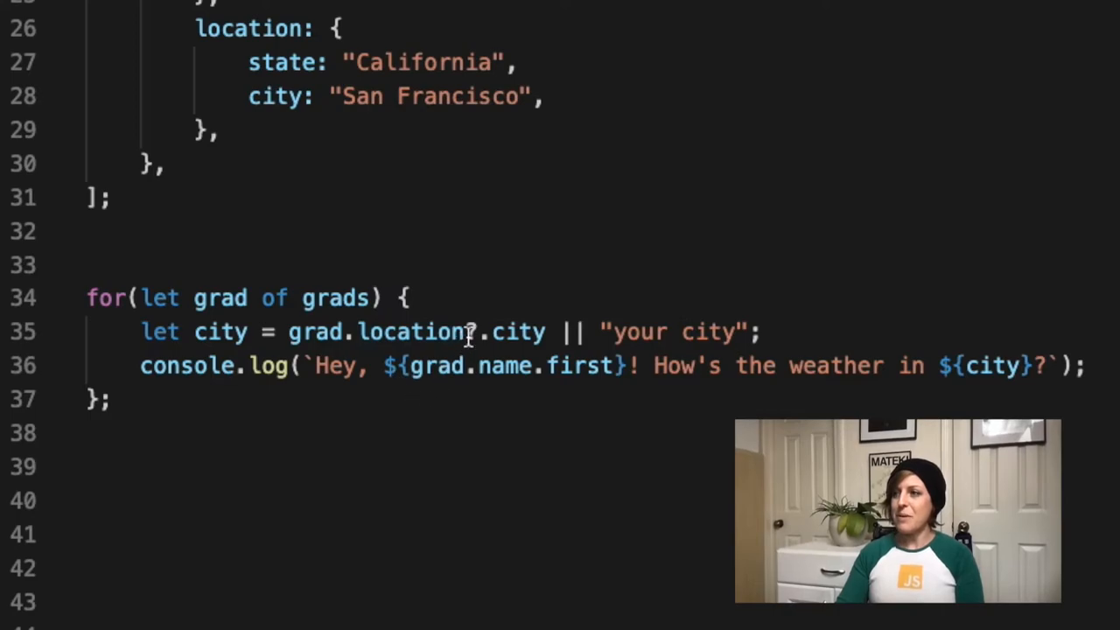
Change line 35 to grad.location.city without the ?, yielding a TypeError reading 'city' of null.
{"action": "type", "text": "?"}
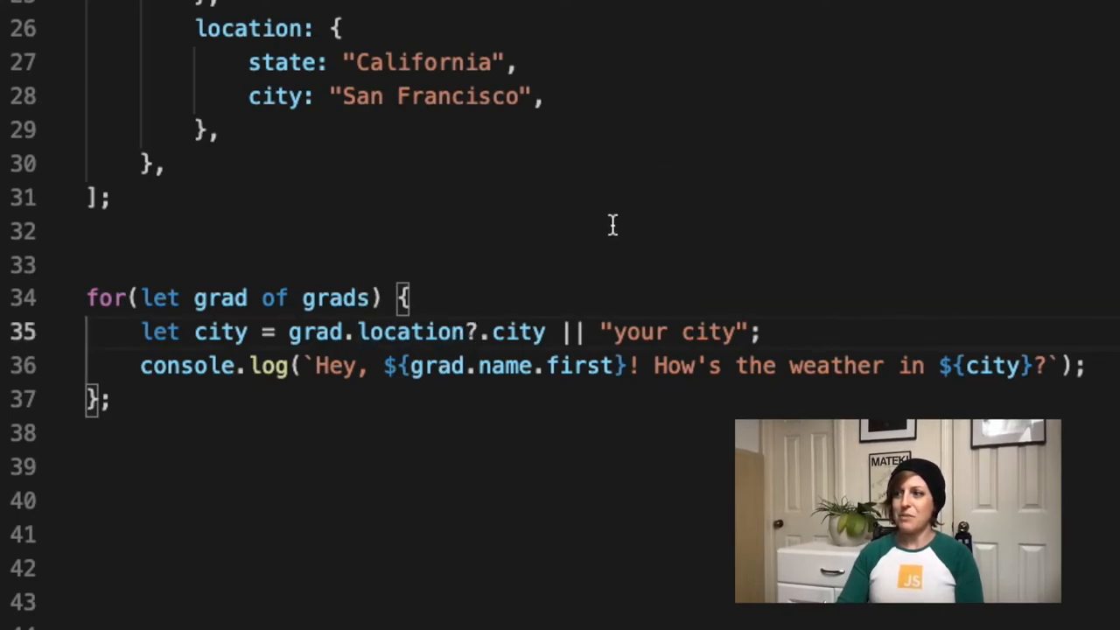
{"action": "mouse_move", "coordinate": [696, 241]}
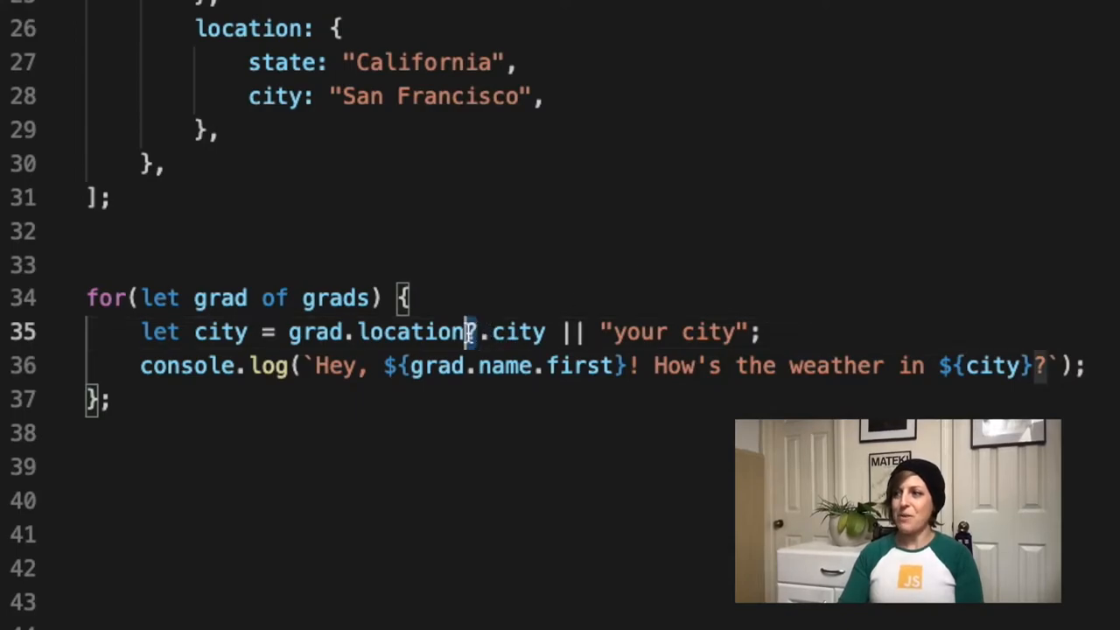
{"action": "mouse_move", "coordinate": [446, 331]}
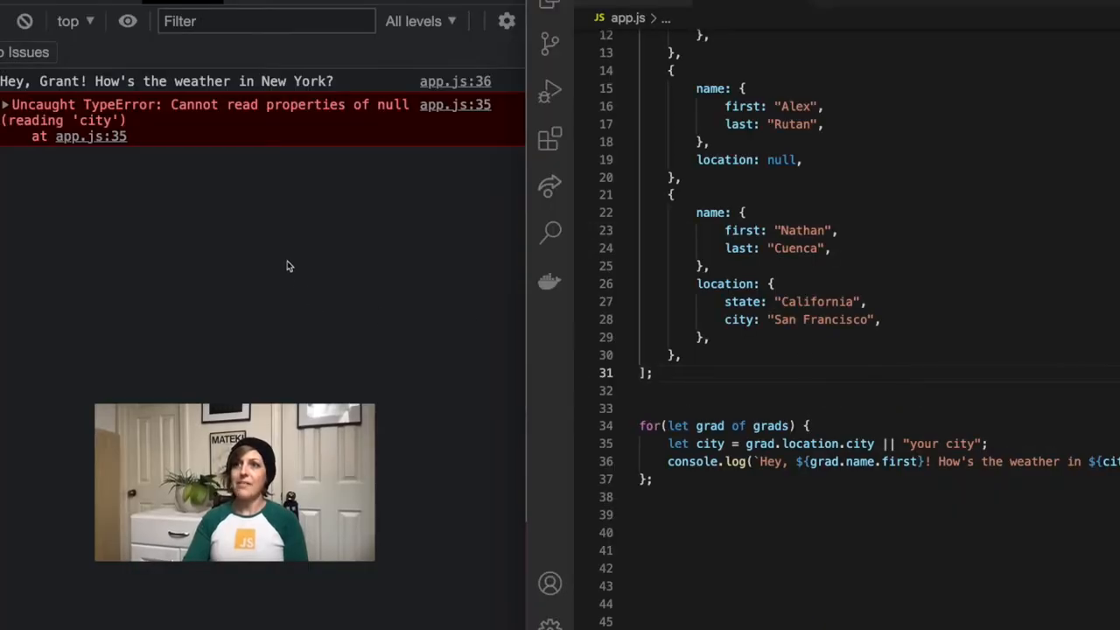
{"action": "mouse_move", "coordinate": [346, 198]}
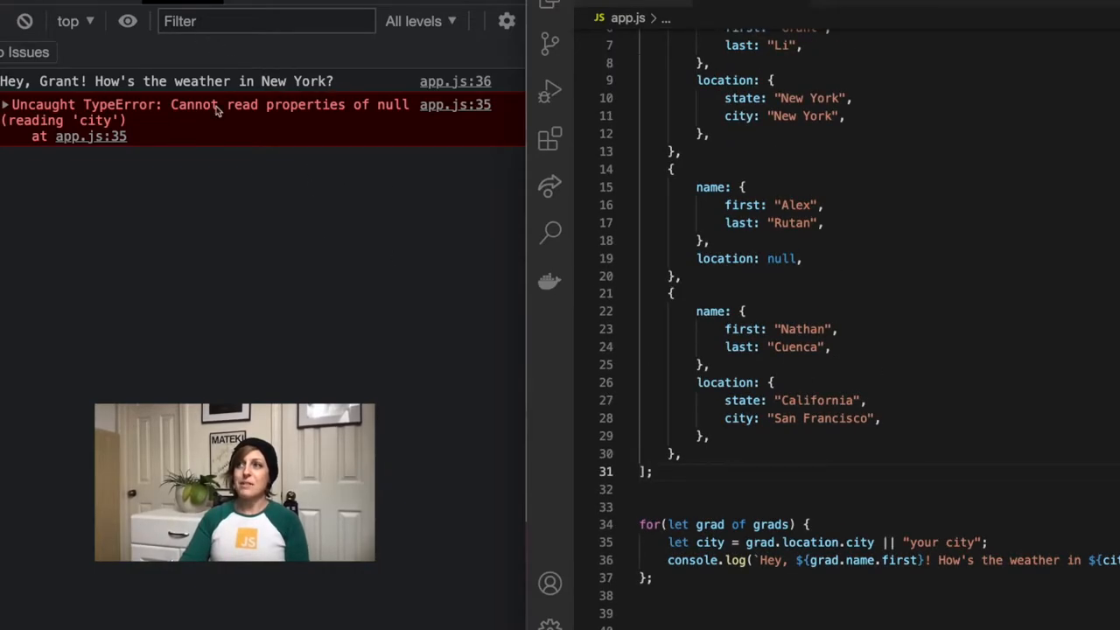
{"action": "scroll", "scroll_direction": "down", "scroll_amount": 3}
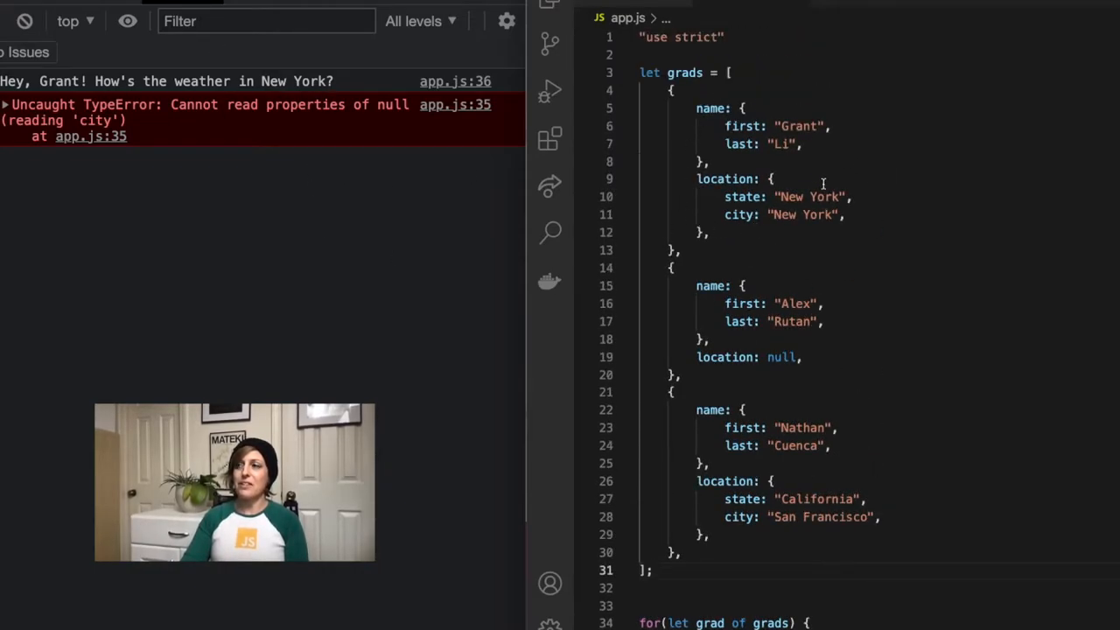
{"action": "scroll", "scroll_direction": "down", "scroll_amount": 3}
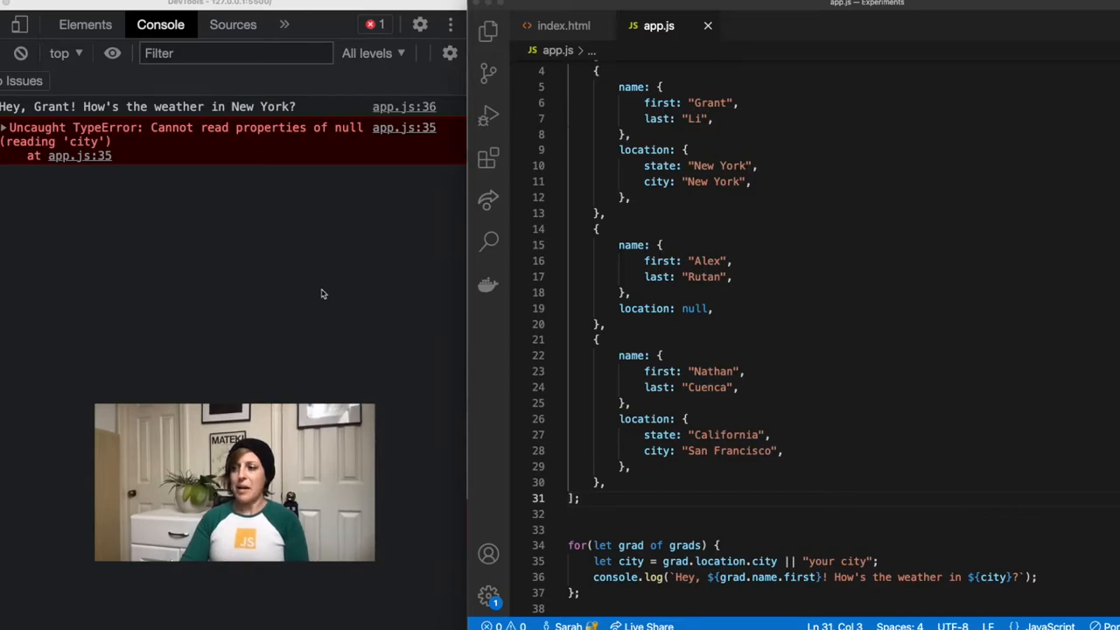
Highlight every use of grad and location in the loop reading grad.location.city || "your city".
{"action": "scroll", "scroll_direction": "down", "scroll_amount": 3}
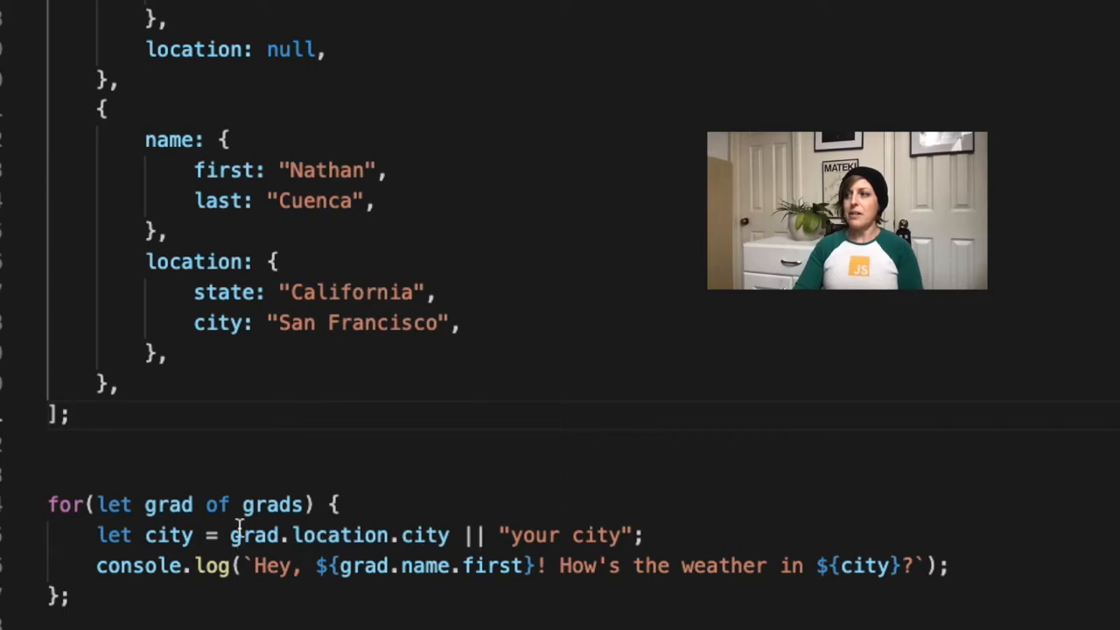
{"action": "mouse_move", "coordinate": [269, 546]}
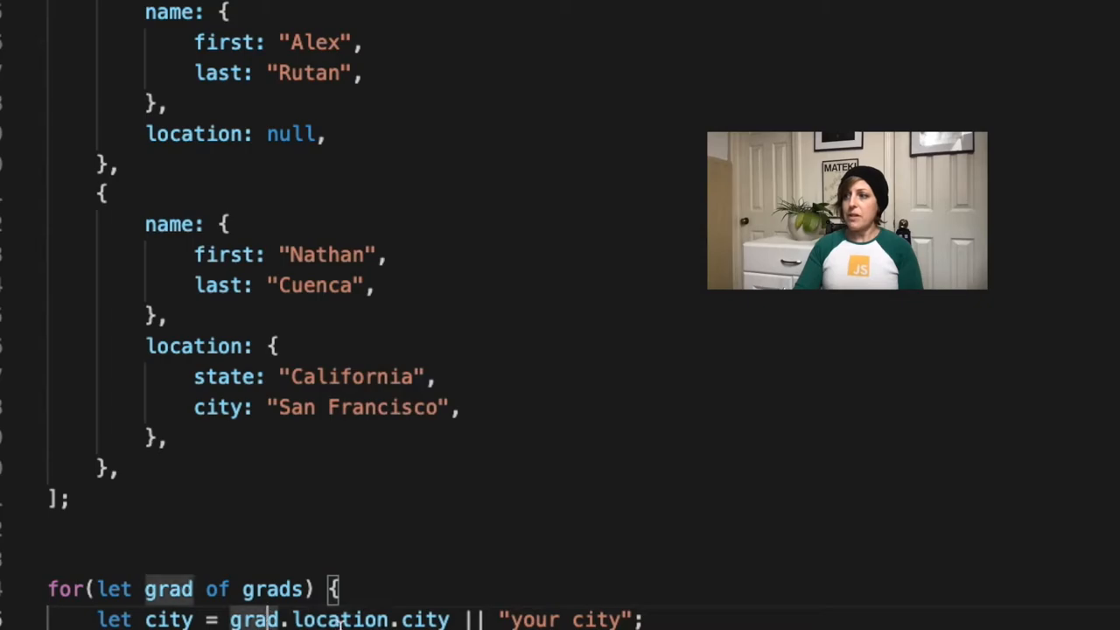
{"action": "double_click", "coordinate": [340, 619]}
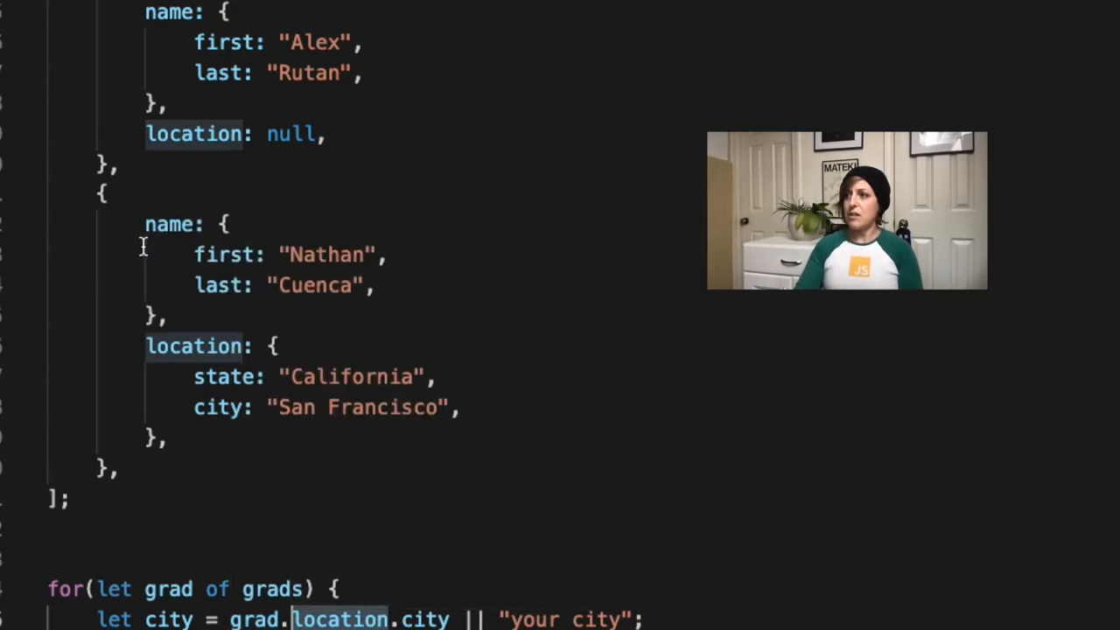
{"action": "mouse_move", "coordinate": [380, 549]}
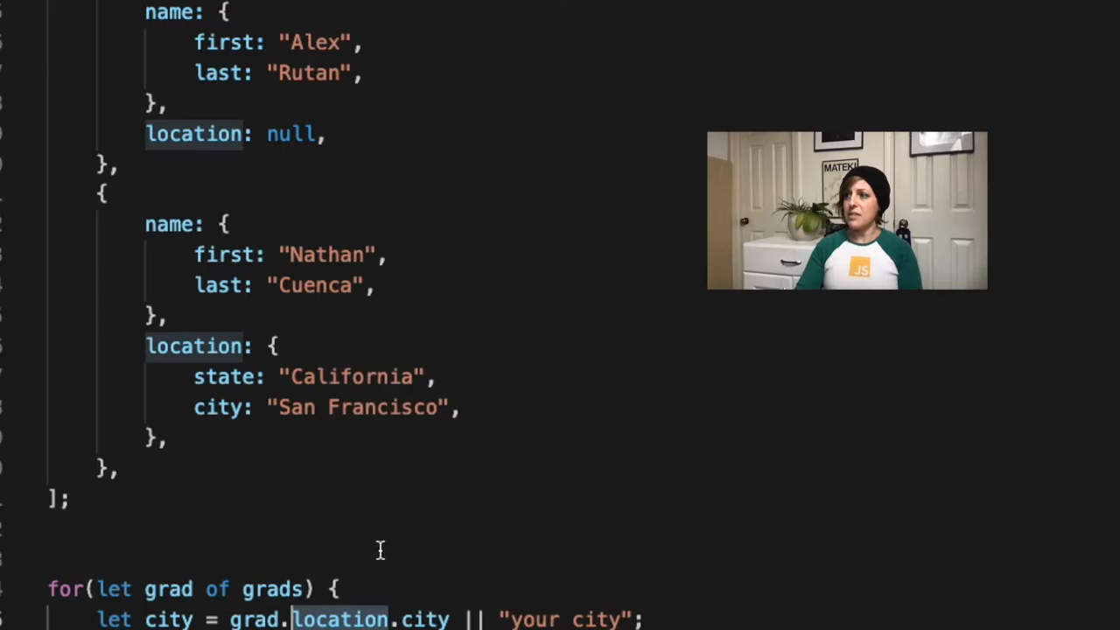
{"action": "double_click", "coordinate": [425, 620]}
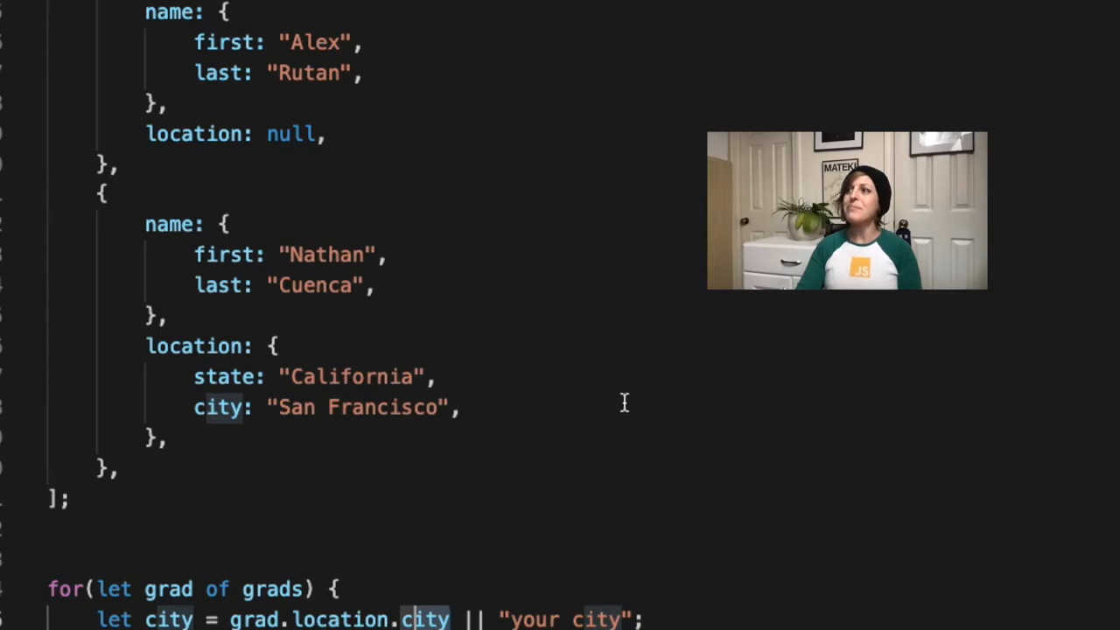
{"action": "mouse_move", "coordinate": [301, 136]}
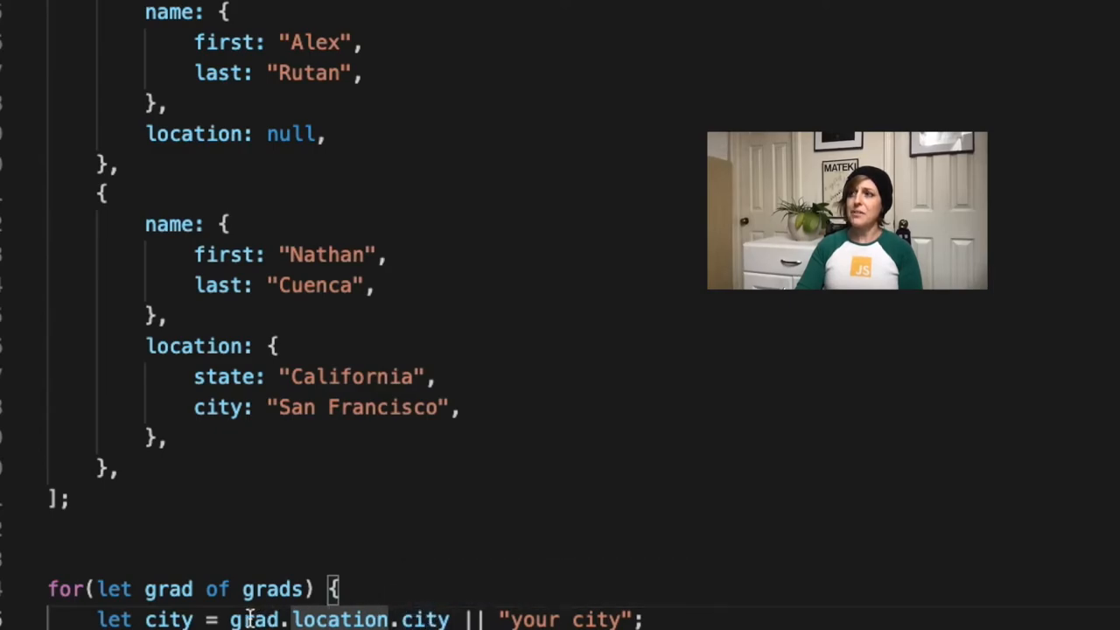
{"action": "double_click", "coordinate": [291, 133]}
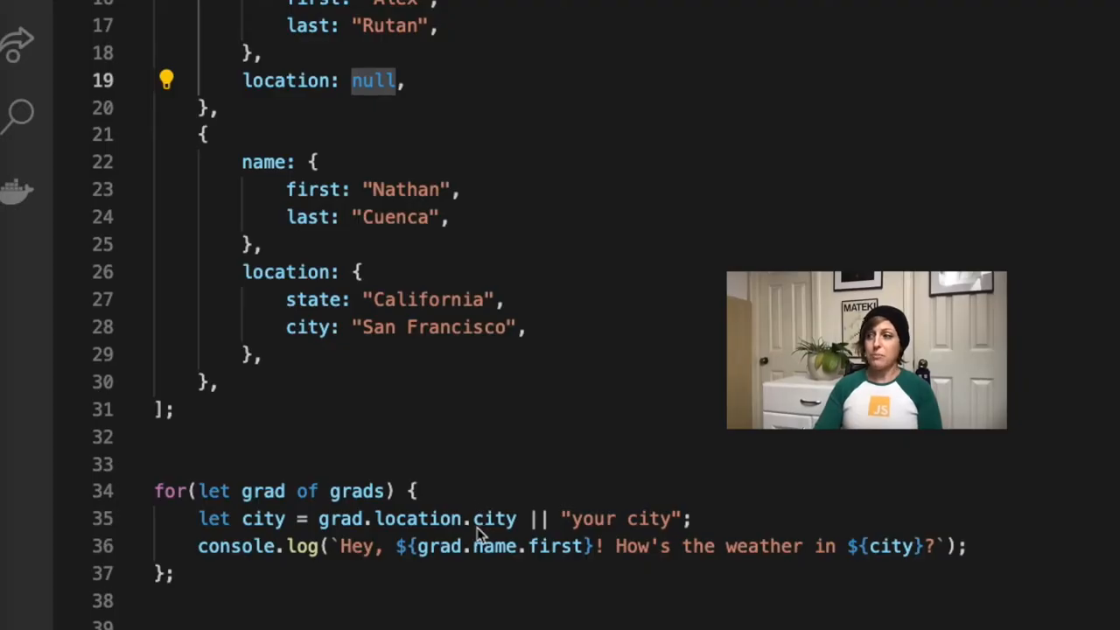
Restore optional chaining on line 35 so it reads grad.location?.city || "your city".
{"action": "left_click", "coordinate": [462, 518]}
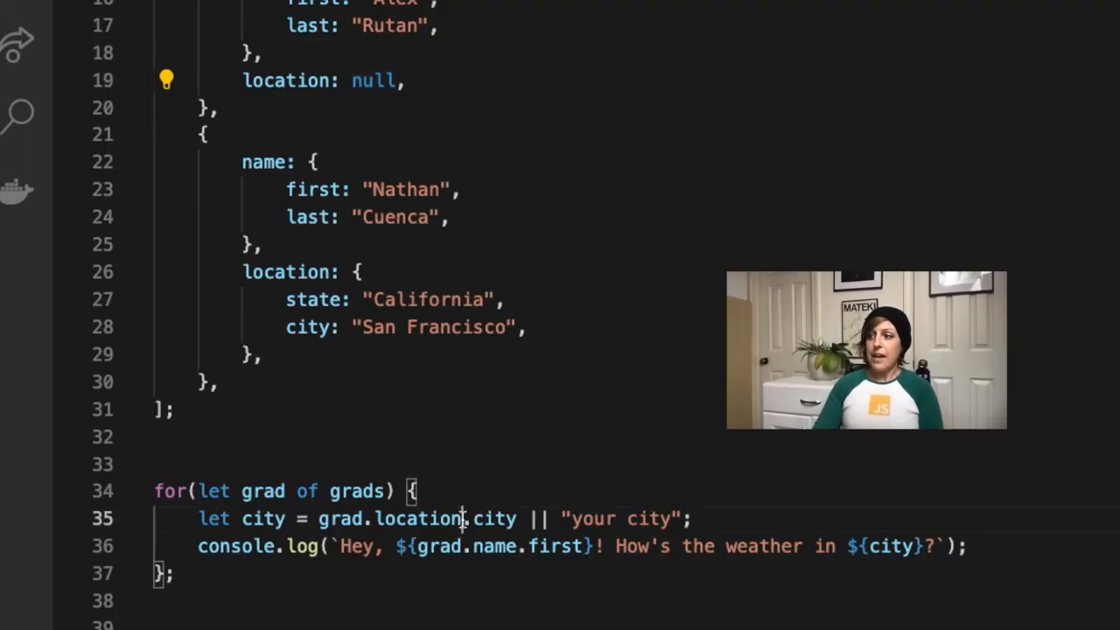
{"action": "double_click", "coordinate": [416, 518]}
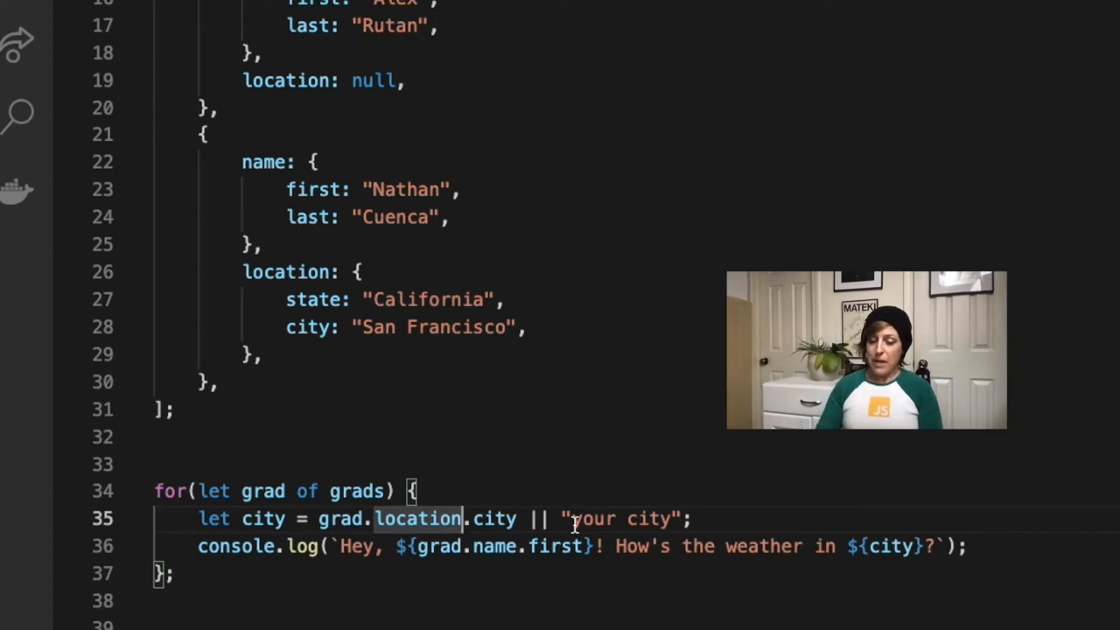
{"action": "type", "text": "?"}
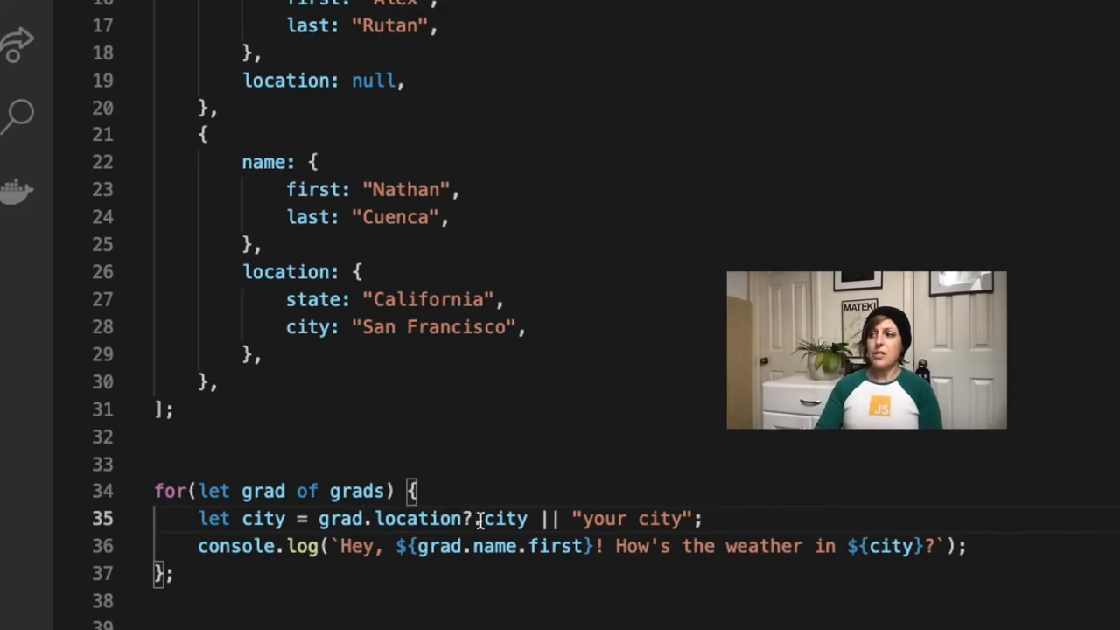
{"action": "mouse_move", "coordinate": [340, 518]}
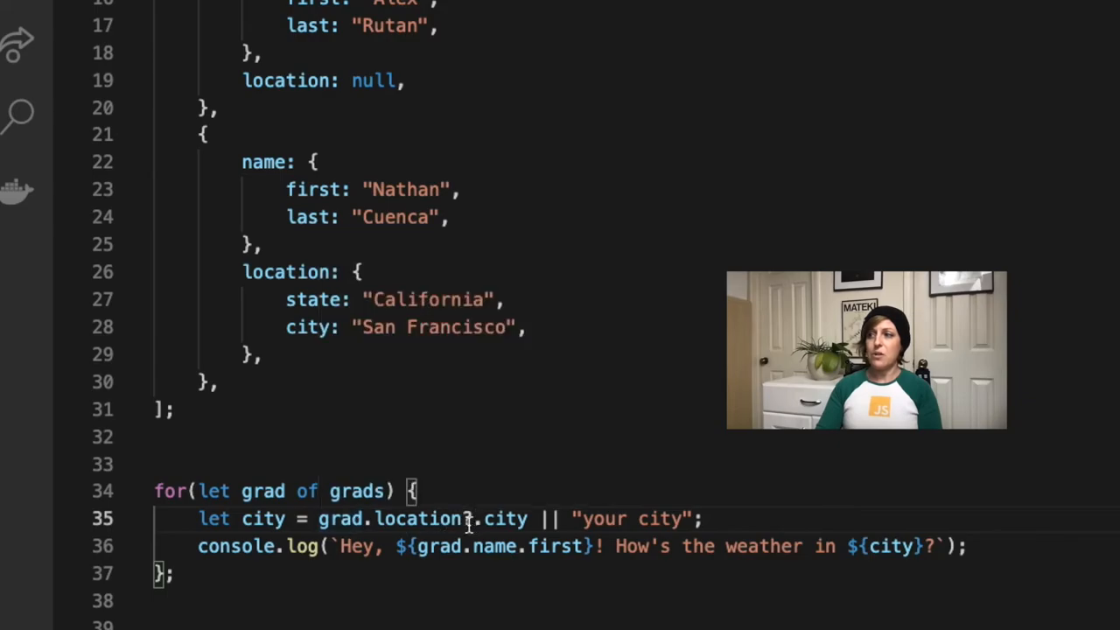
{"action": "mouse_move", "coordinate": [498, 518]}
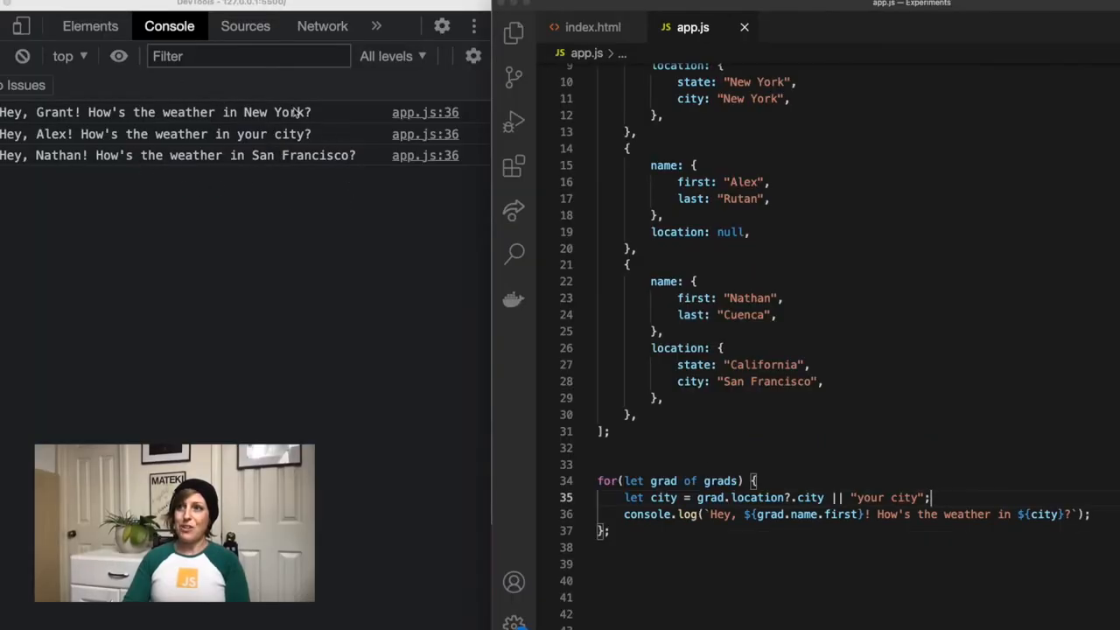
{"action": "mouse_move", "coordinate": [283, 161]}
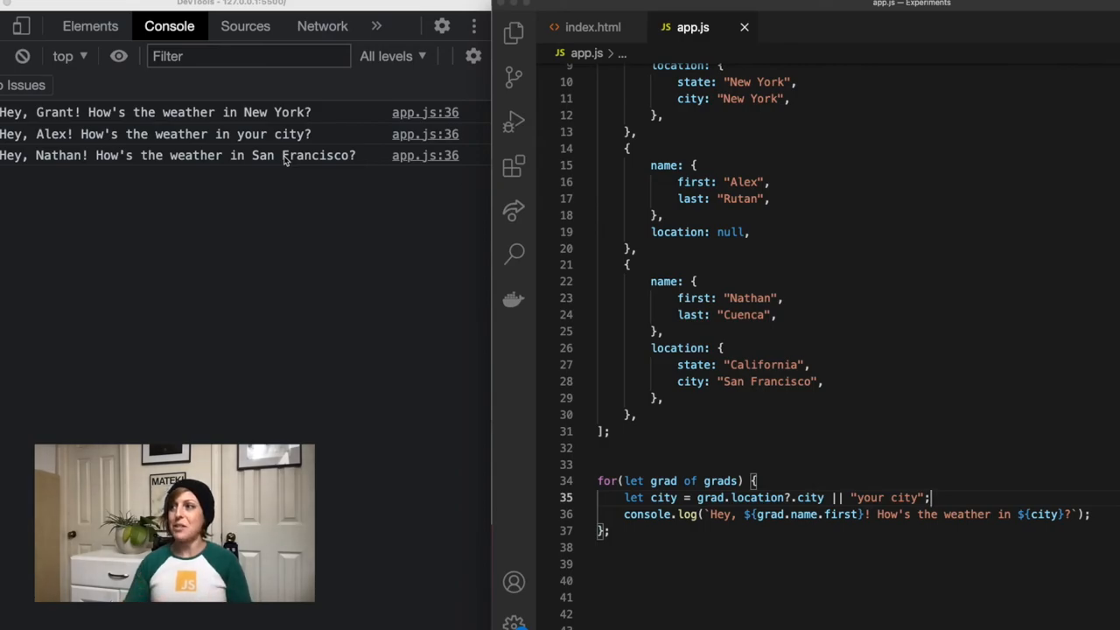
{"action": "mouse_move", "coordinate": [257, 189]}
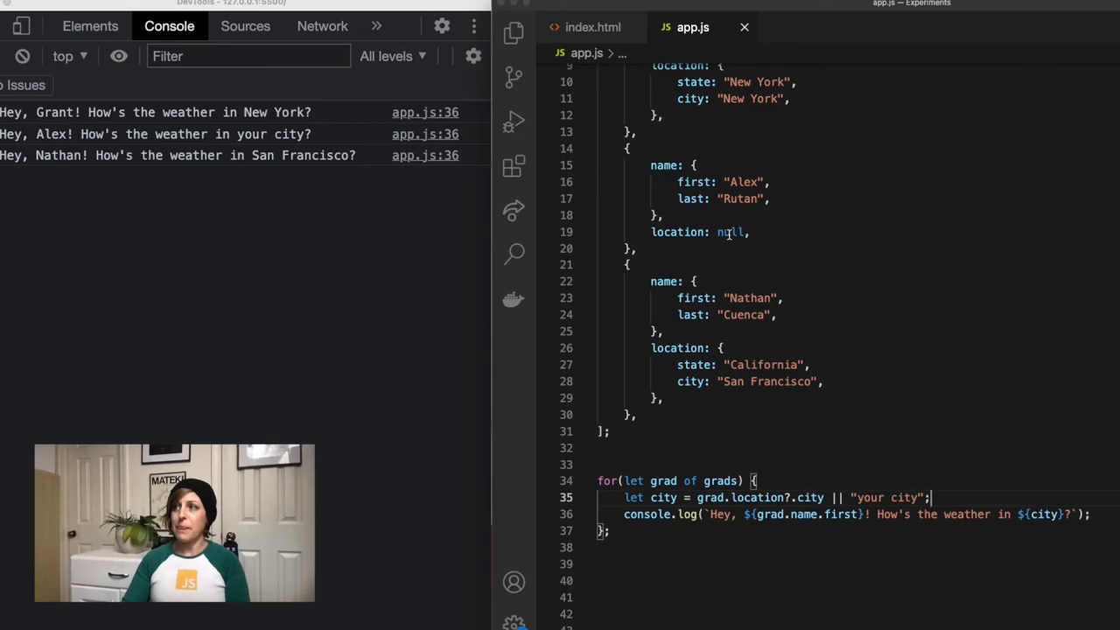
Set Alex's location to undefined, then comment that line out, leaving line 35 as grad.location?.city.
{"action": "double_click", "coordinate": [731, 231]}
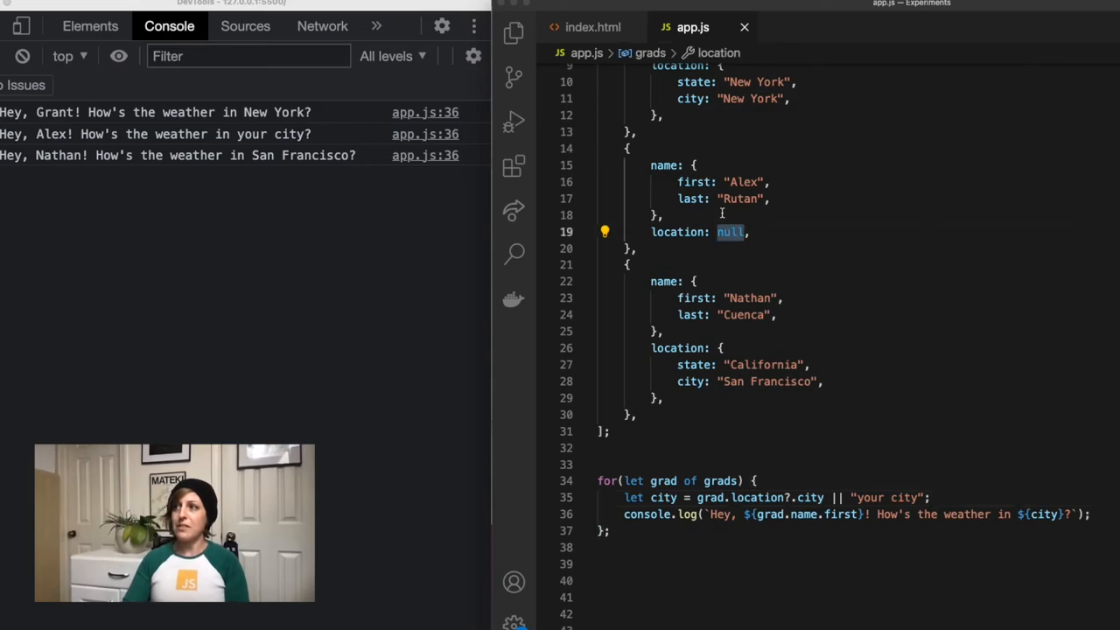
{"action": "mouse_move", "coordinate": [788, 214]}
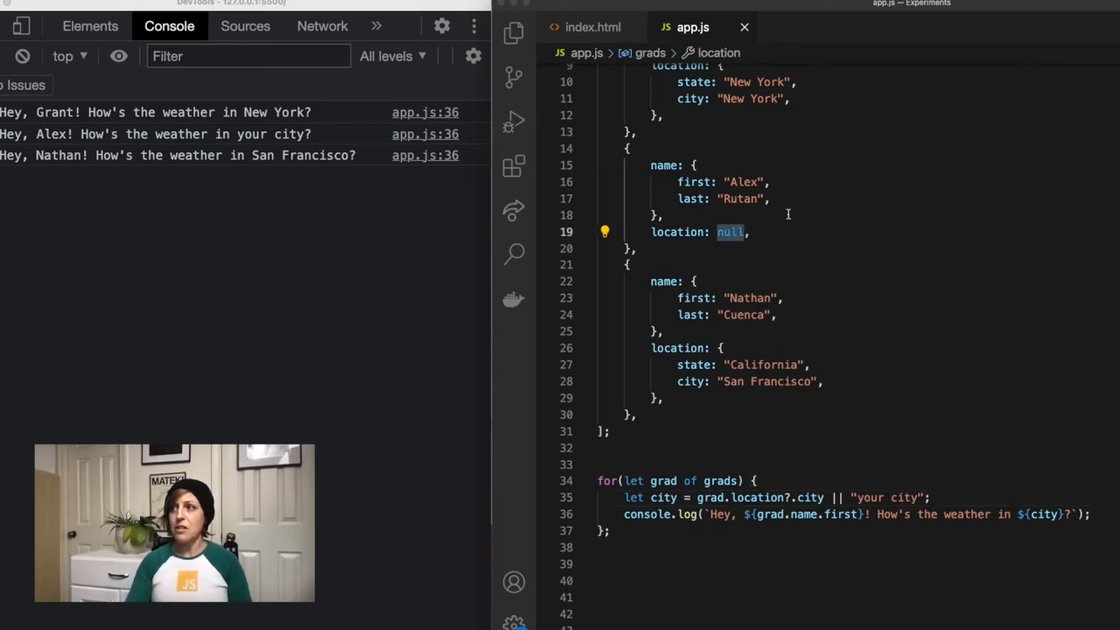
{"action": "type", "text": "undefined"}
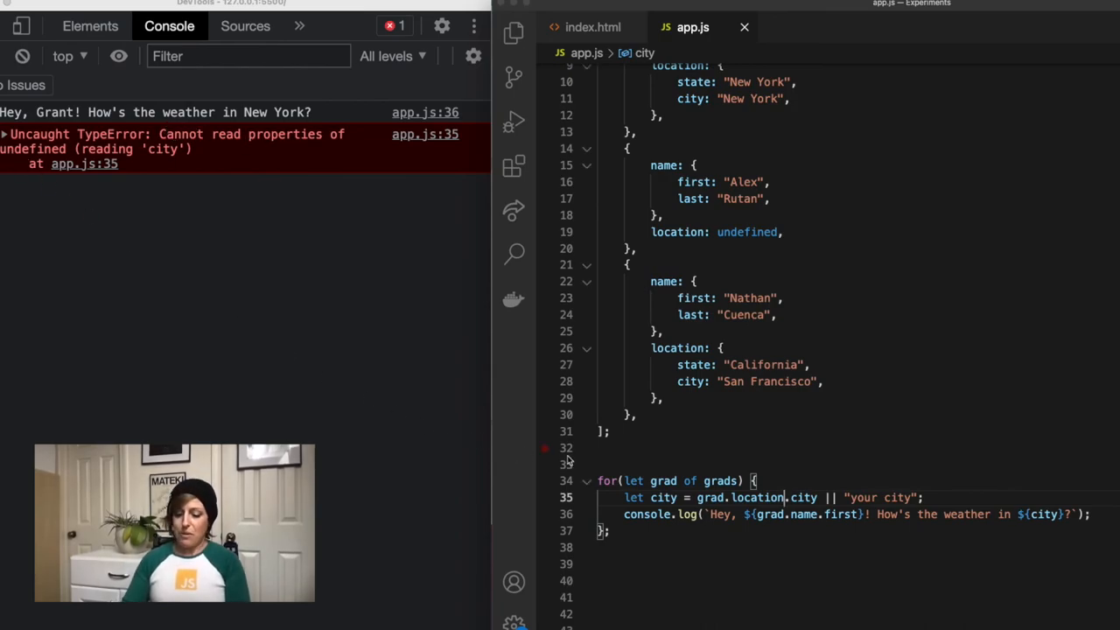
{"action": "type", "text": "?"}
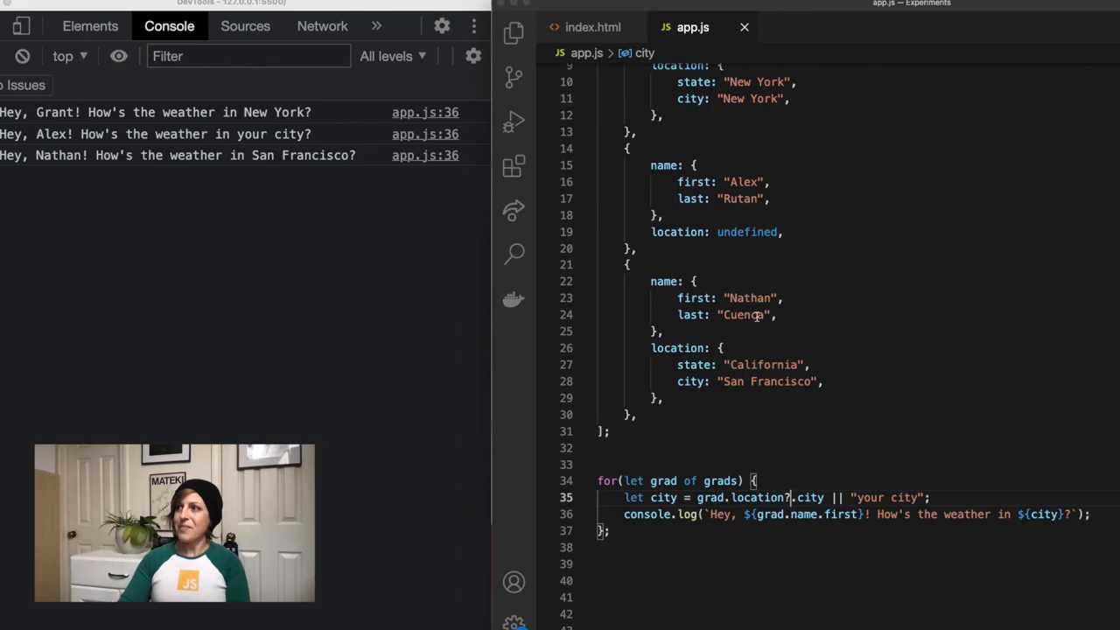
{"action": "double_click", "coordinate": [746, 231]}
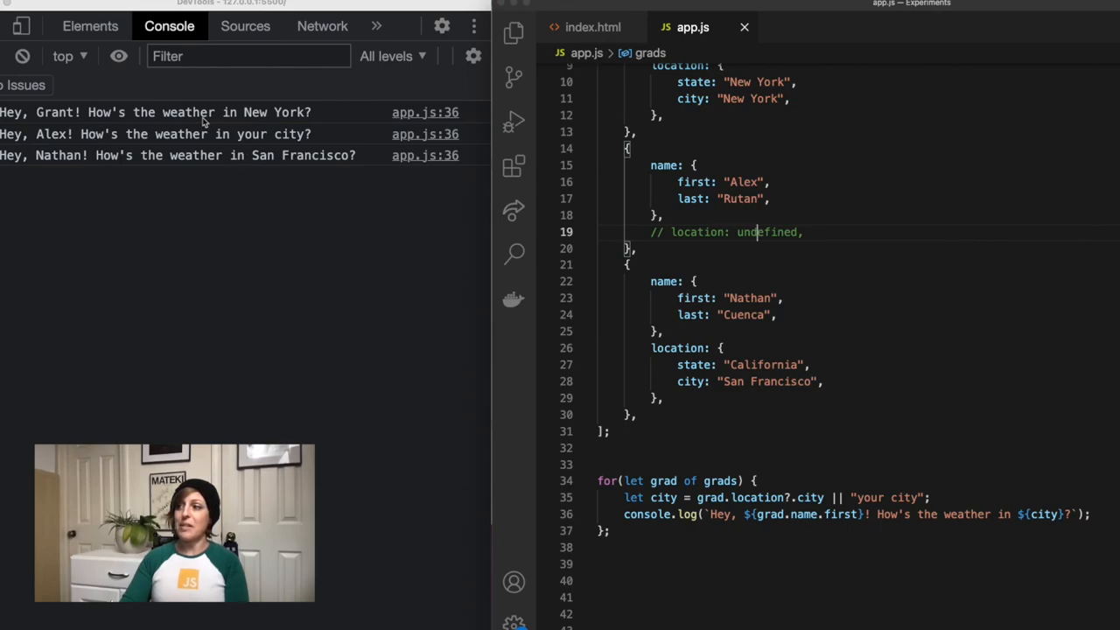
{"action": "mouse_move", "coordinate": [487, 394]}
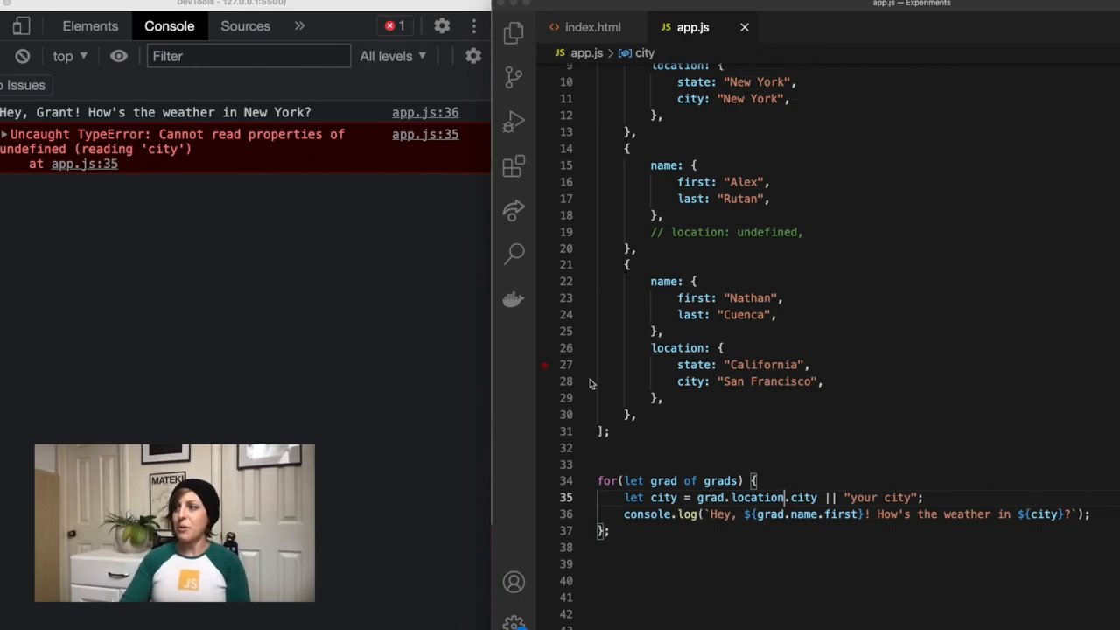
{"action": "type", "text": "?"}
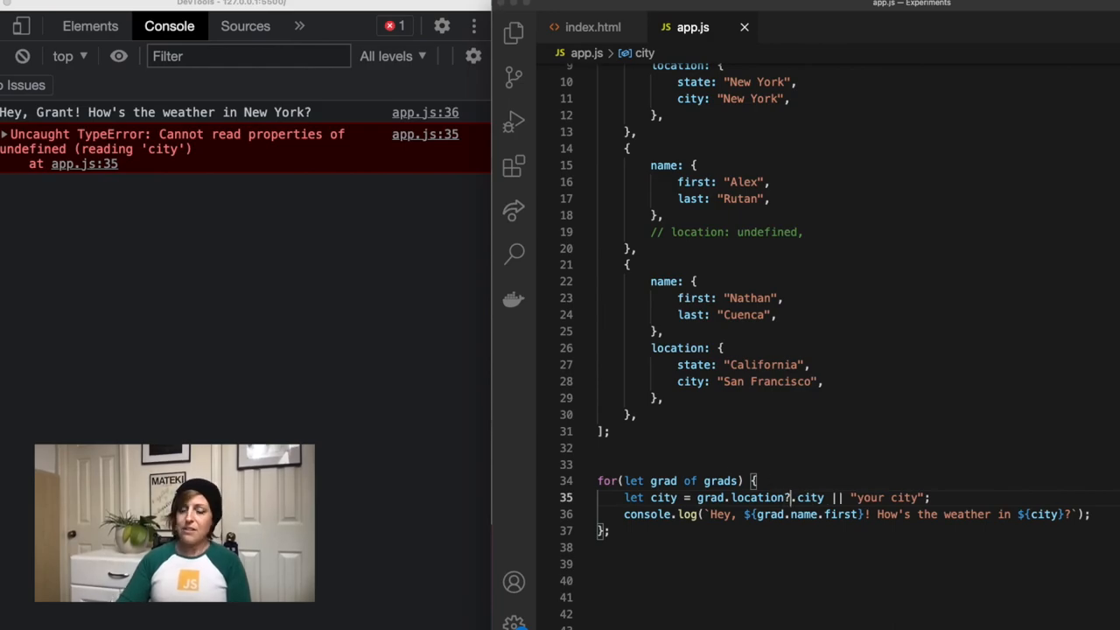